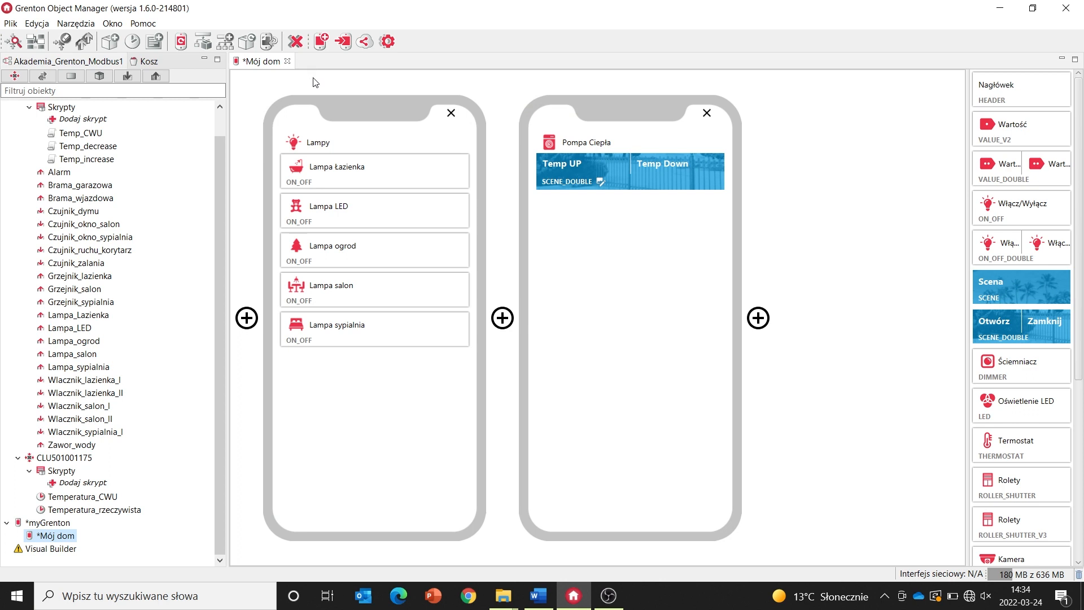
mouse_move(318, 151)
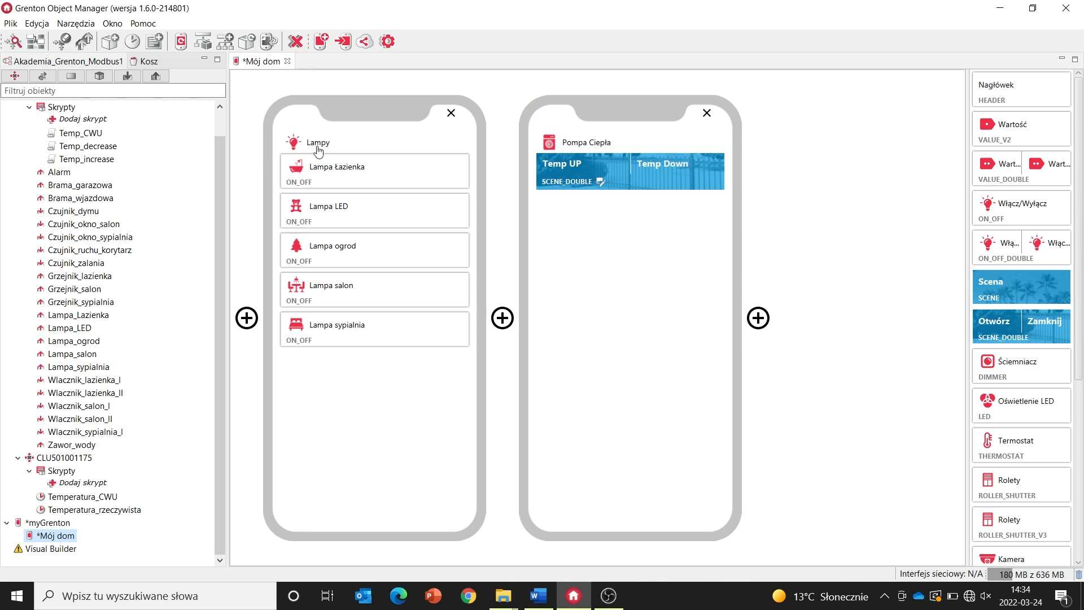
mouse_move(328, 180)
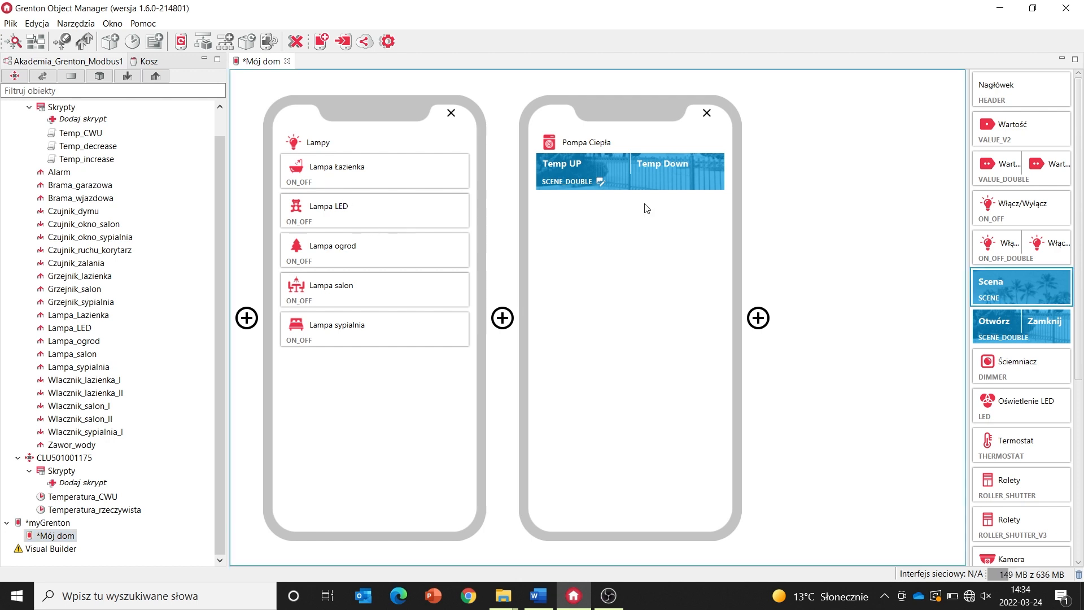
mouse_move(638, 177)
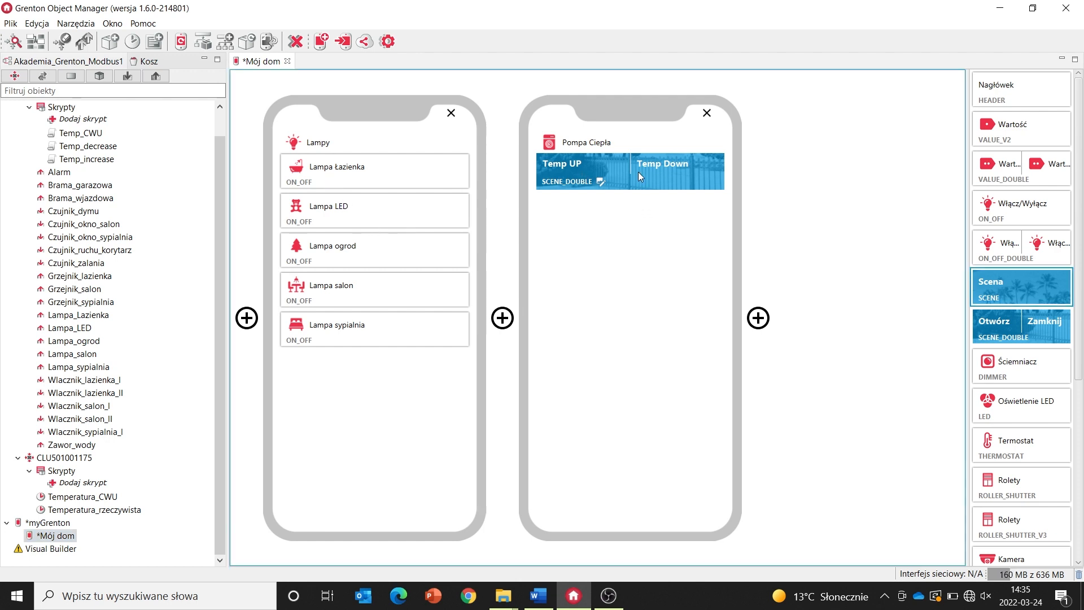
mouse_move(645, 179)
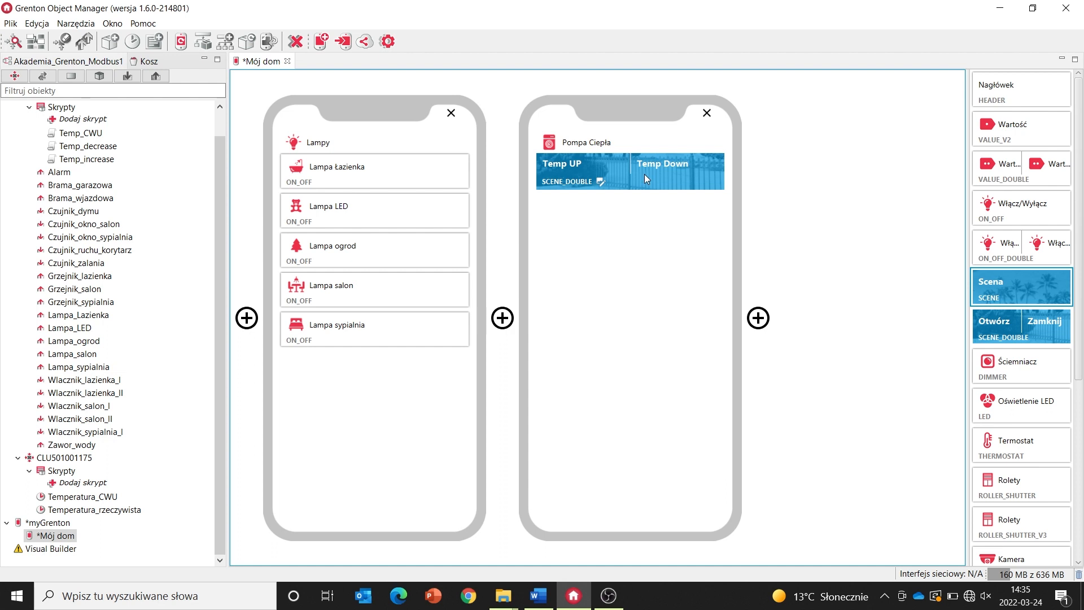
mouse_move(617, 178)
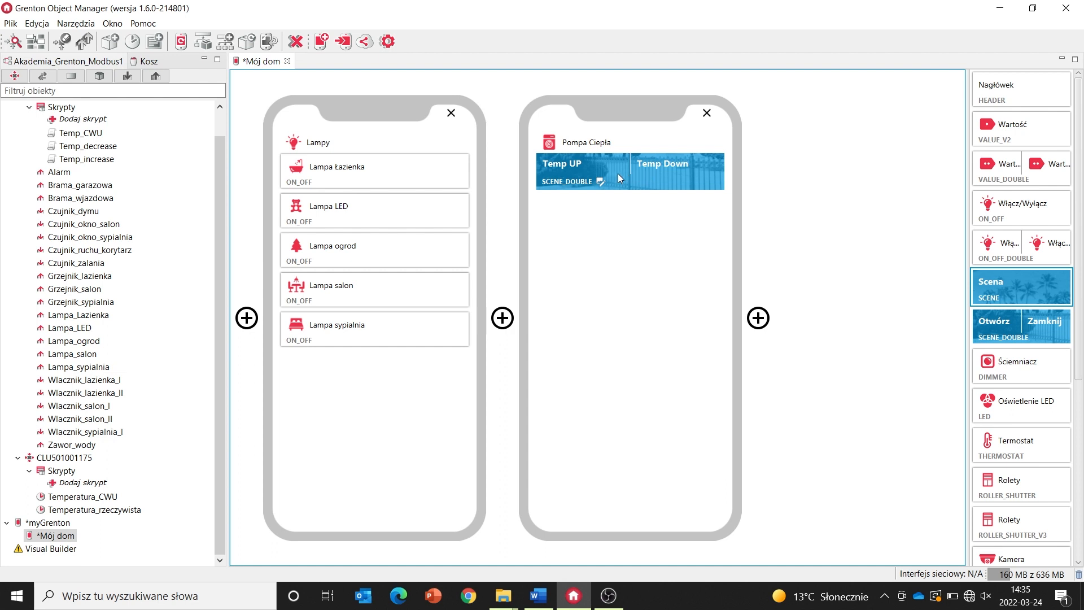
mouse_move(986, 148)
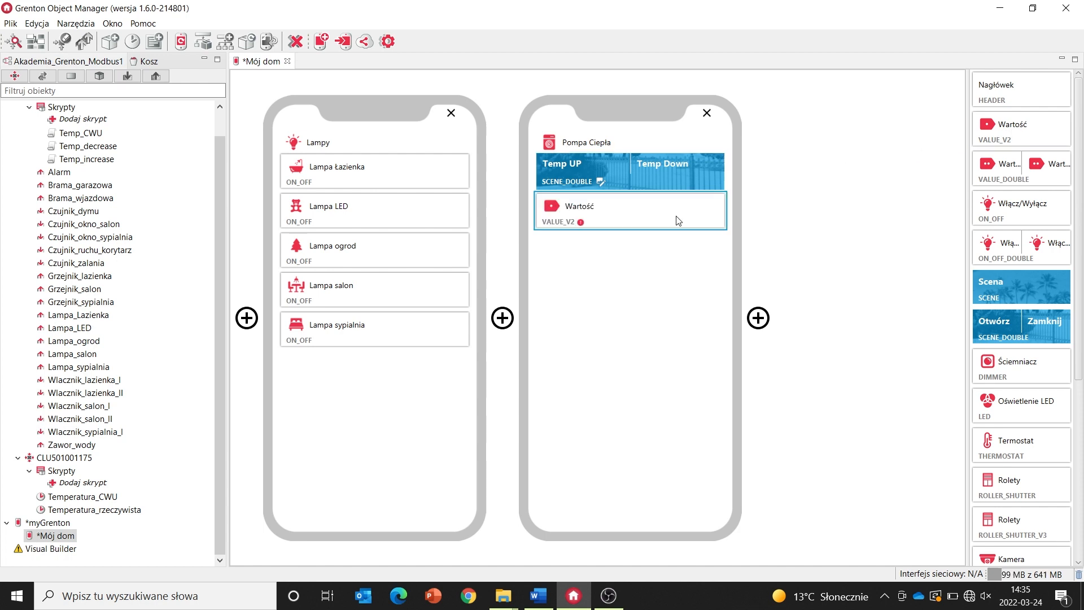
Step: Bind the Wartość widget to CLU501001175->Temperatura_rzeczywista->Value
double_click(629, 210)
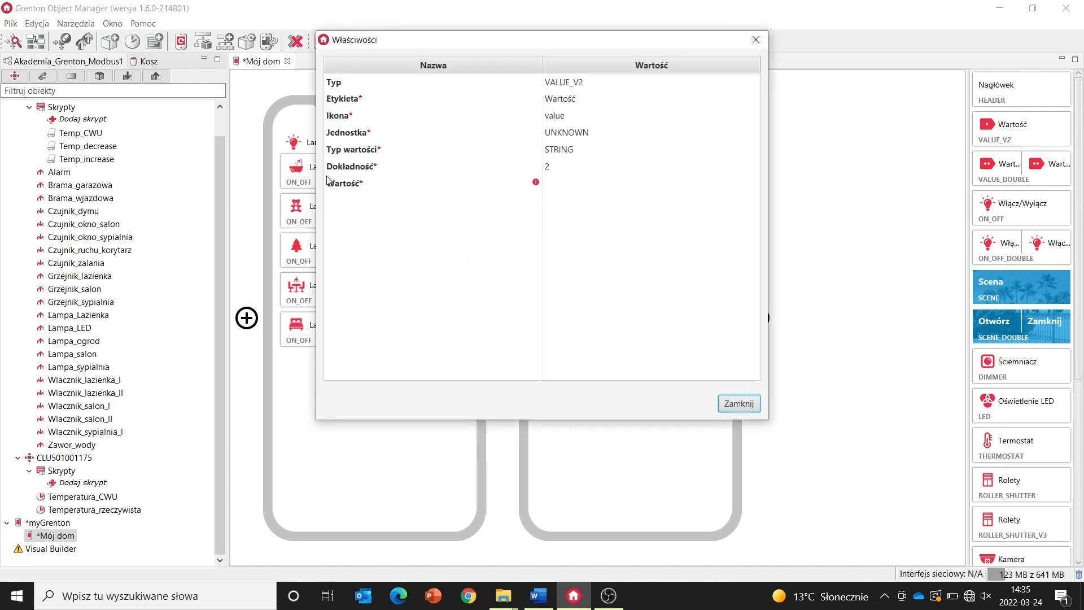
left_click(432, 183)
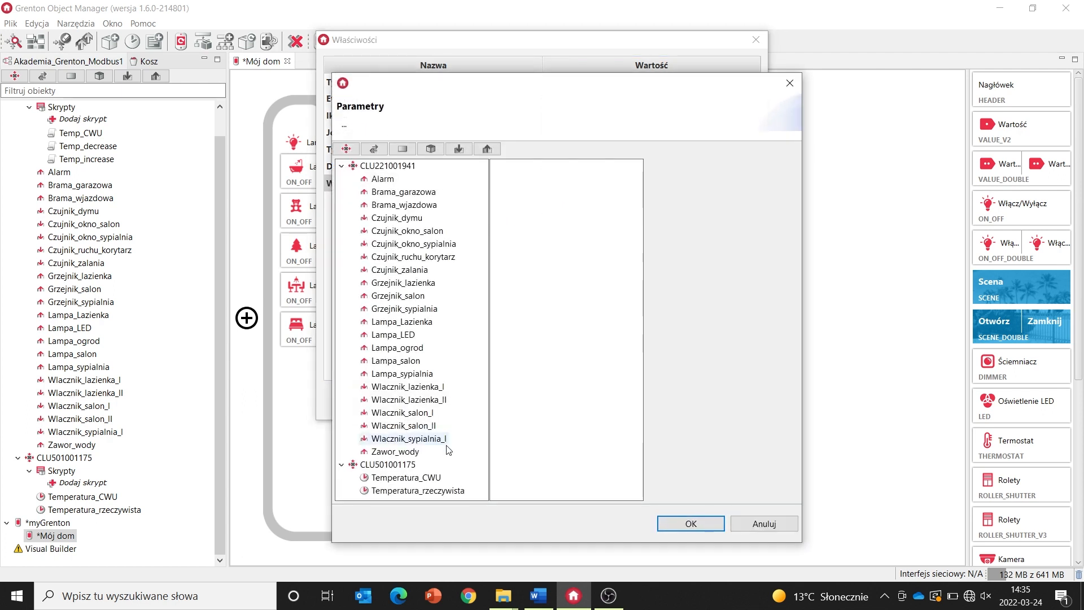
left_click(410, 490)
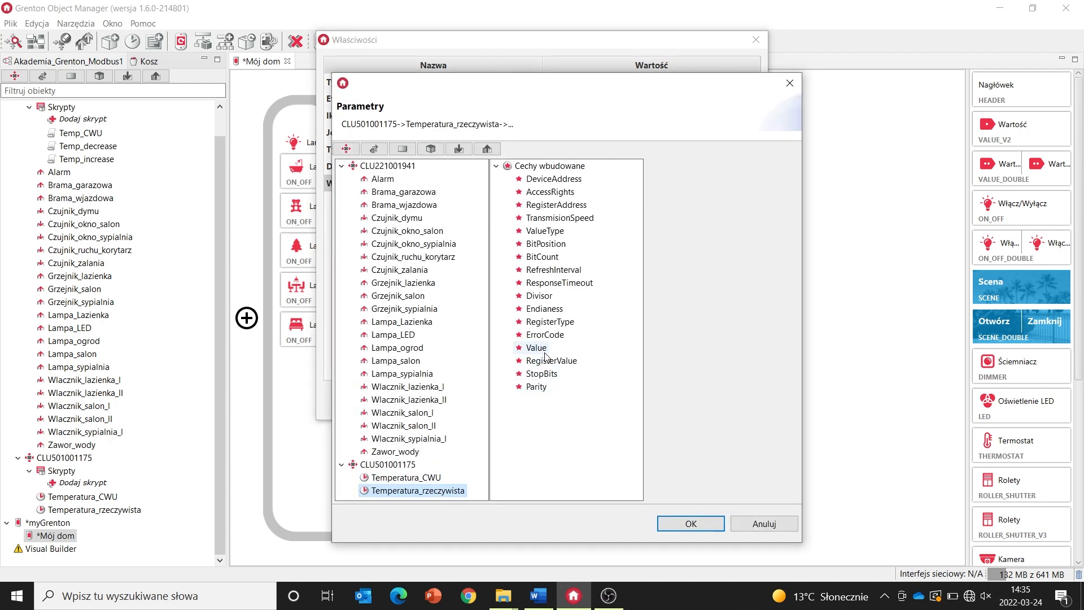
left_click(536, 347)
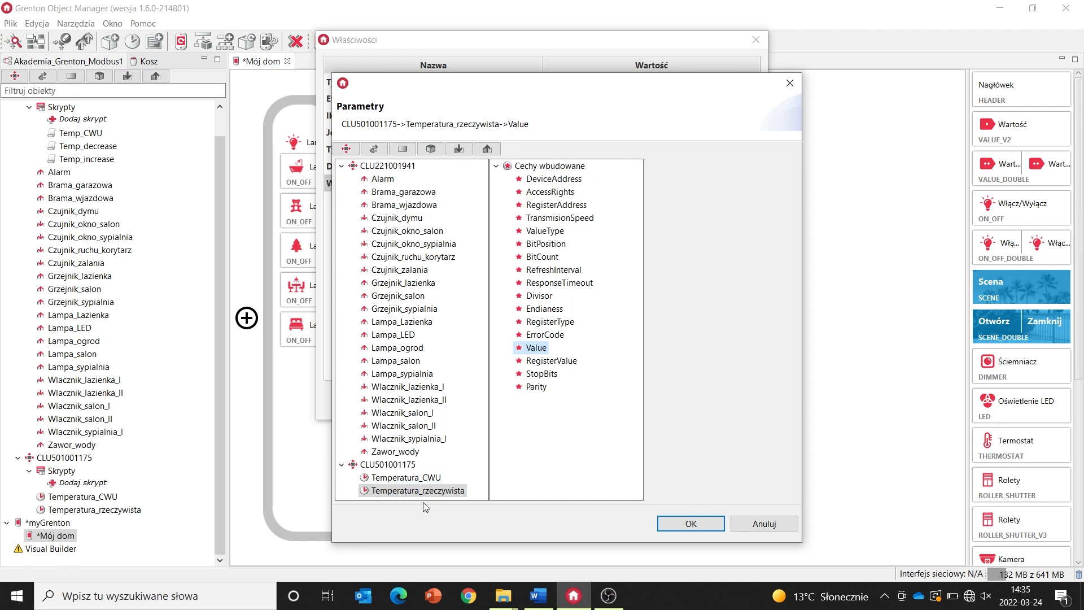
left_click(689, 524)
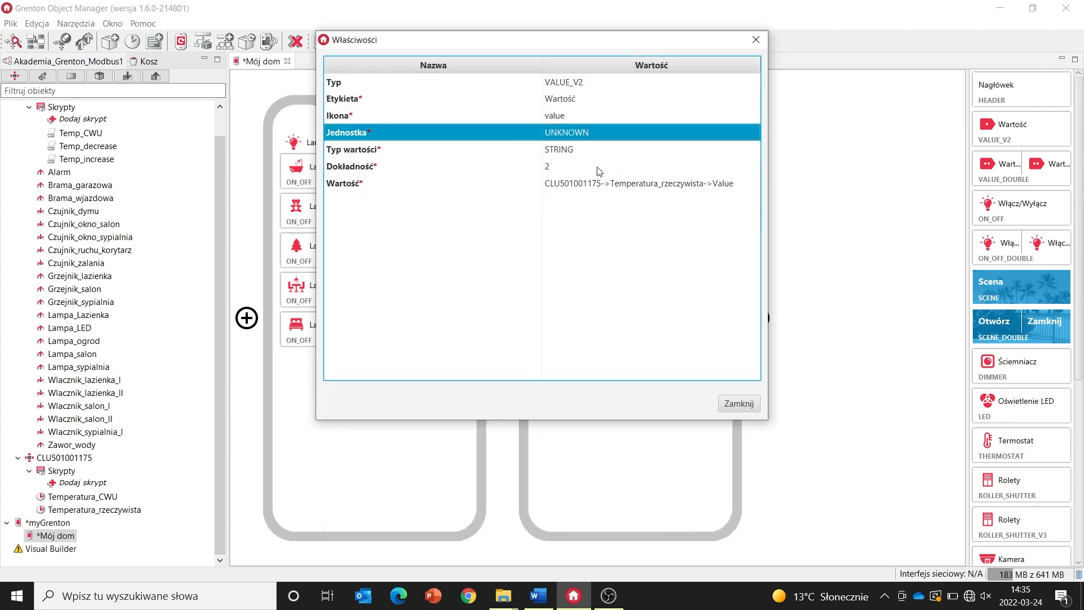
mouse_move(601, 198)
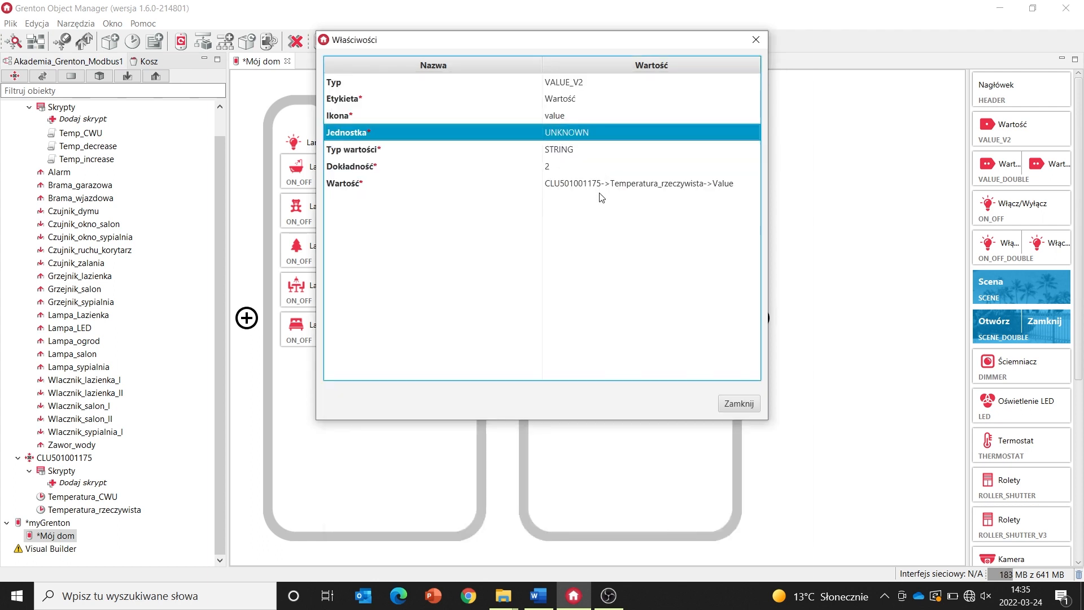
Step: Set the widget unit to DEGREE and send the interface to the mobile device
left_click(579, 135)
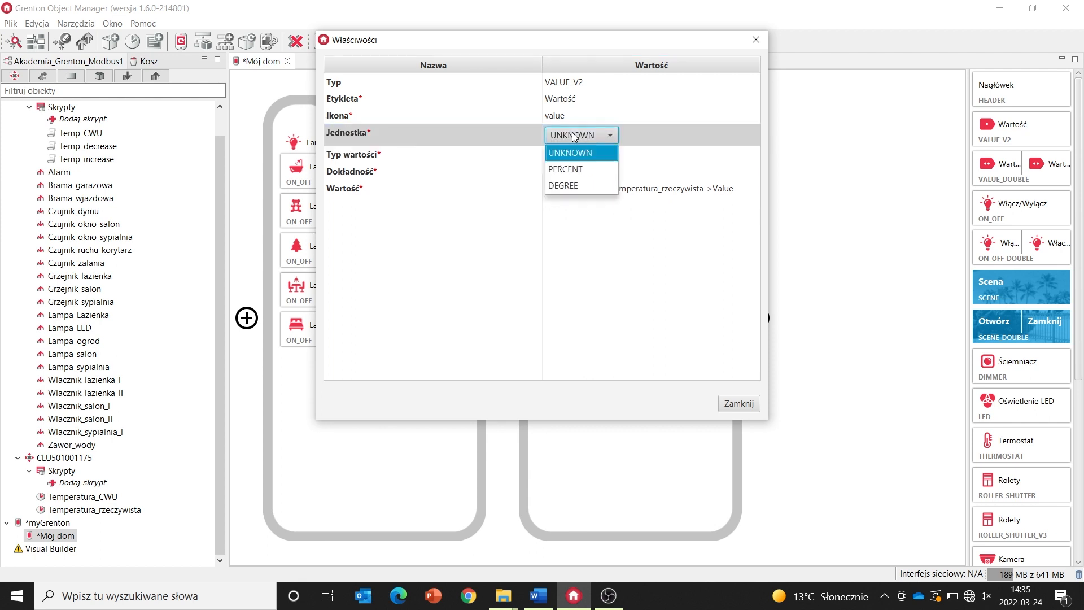
left_click(562, 186)
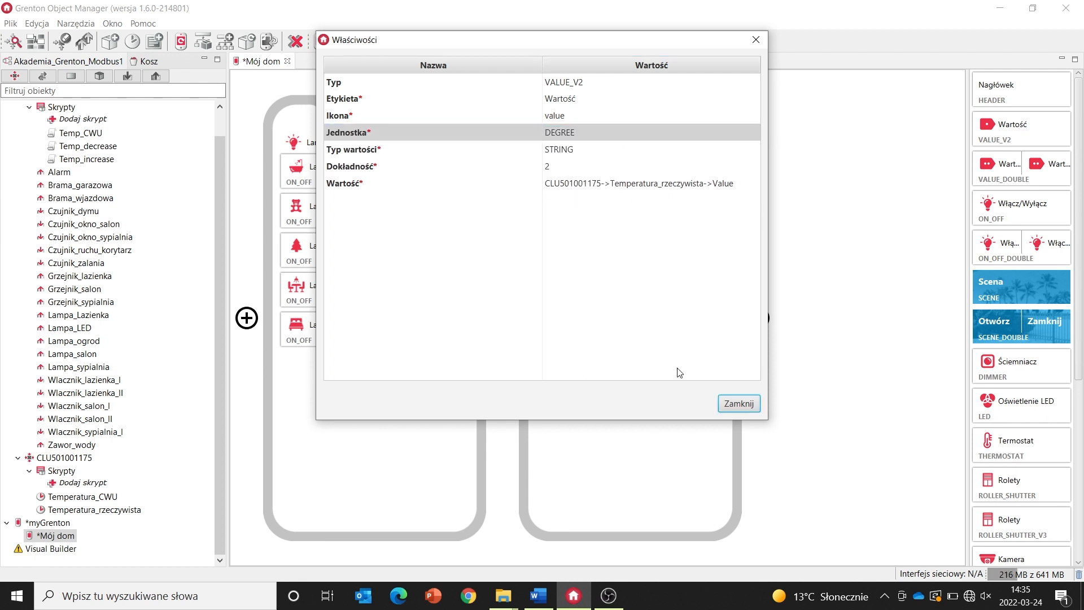
left_click(739, 403)
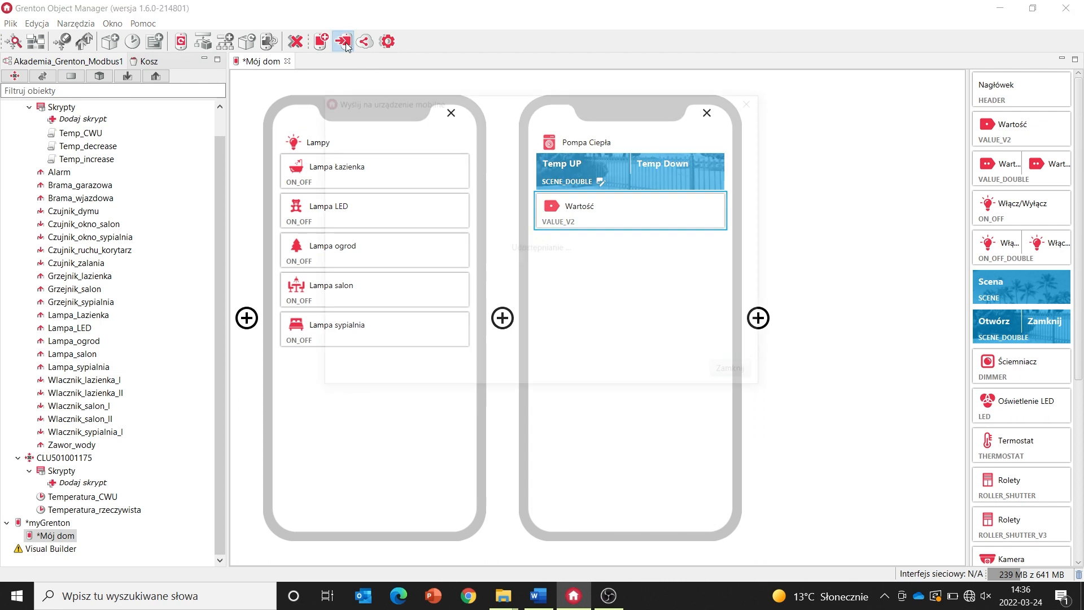
left_click(342, 41)
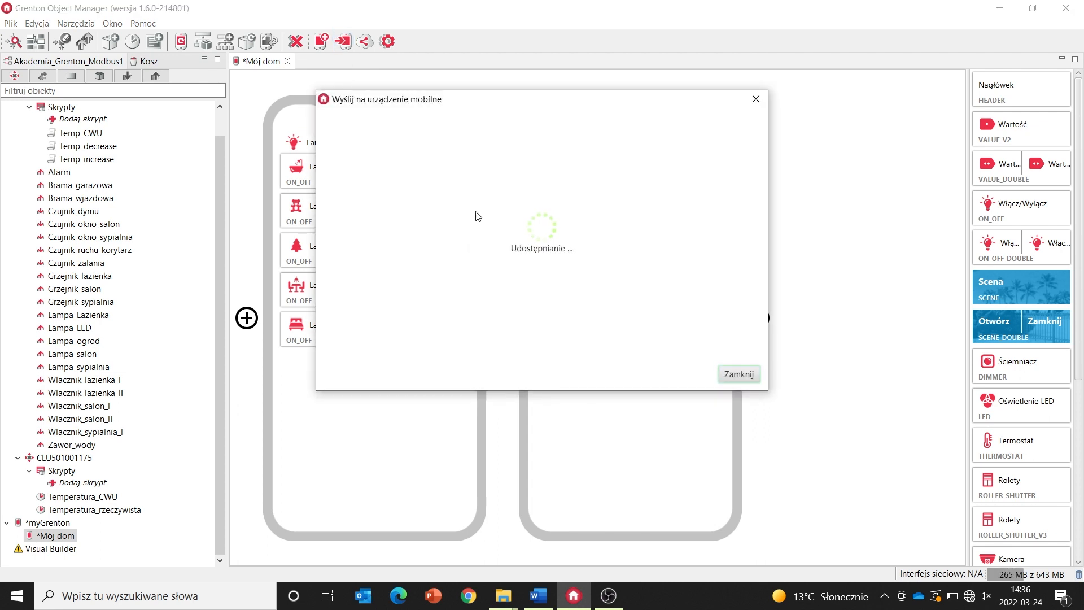